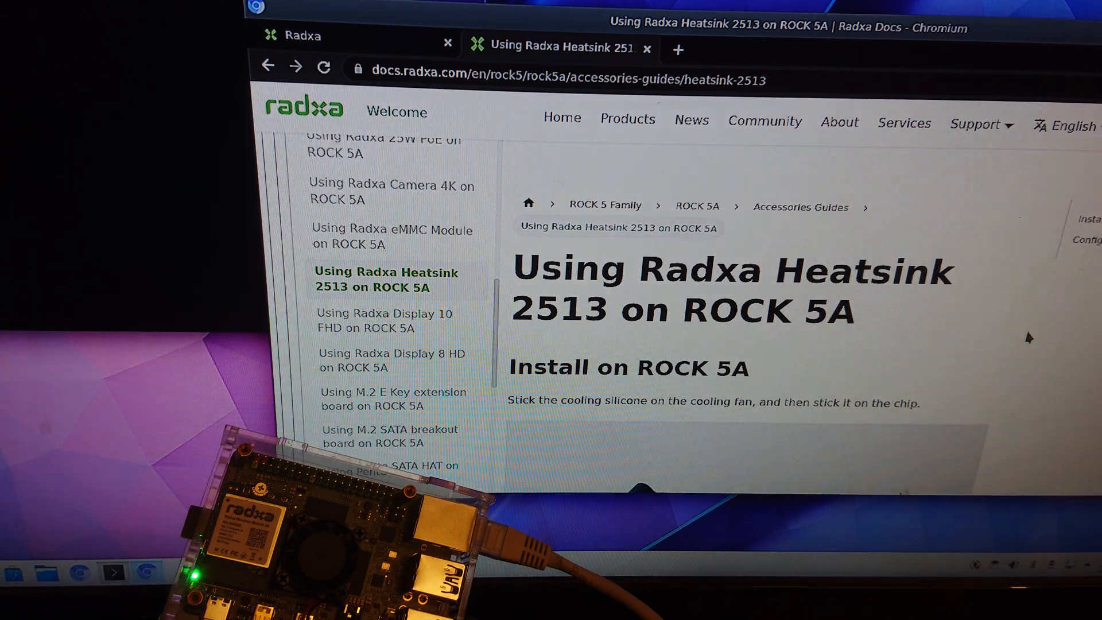
pyautogui.moveTo(987, 338)
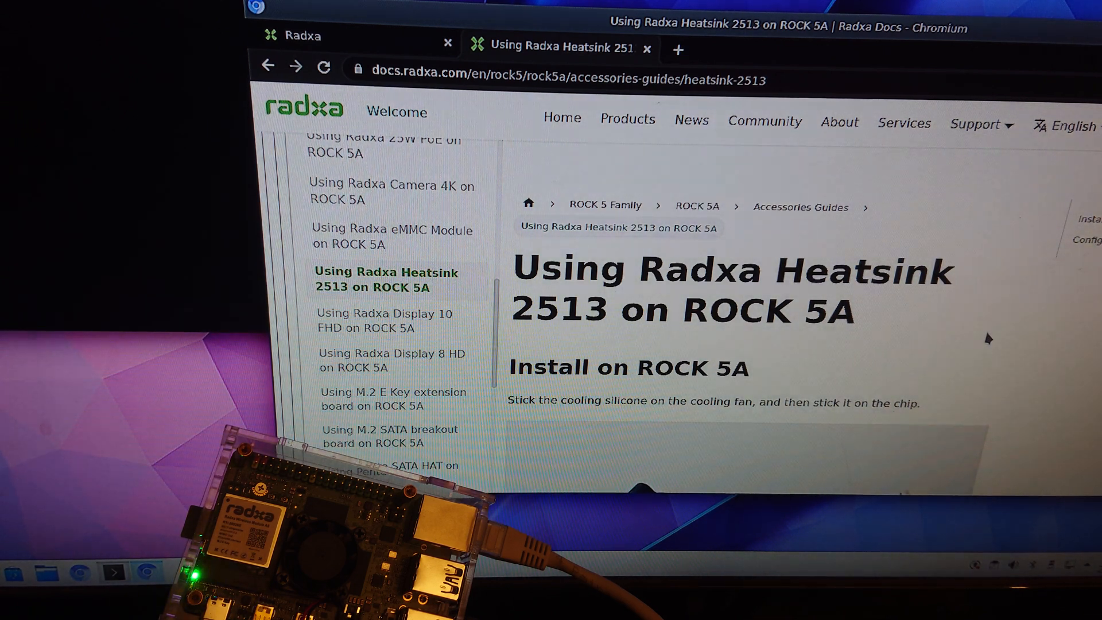
pyautogui.moveTo(964, 342)
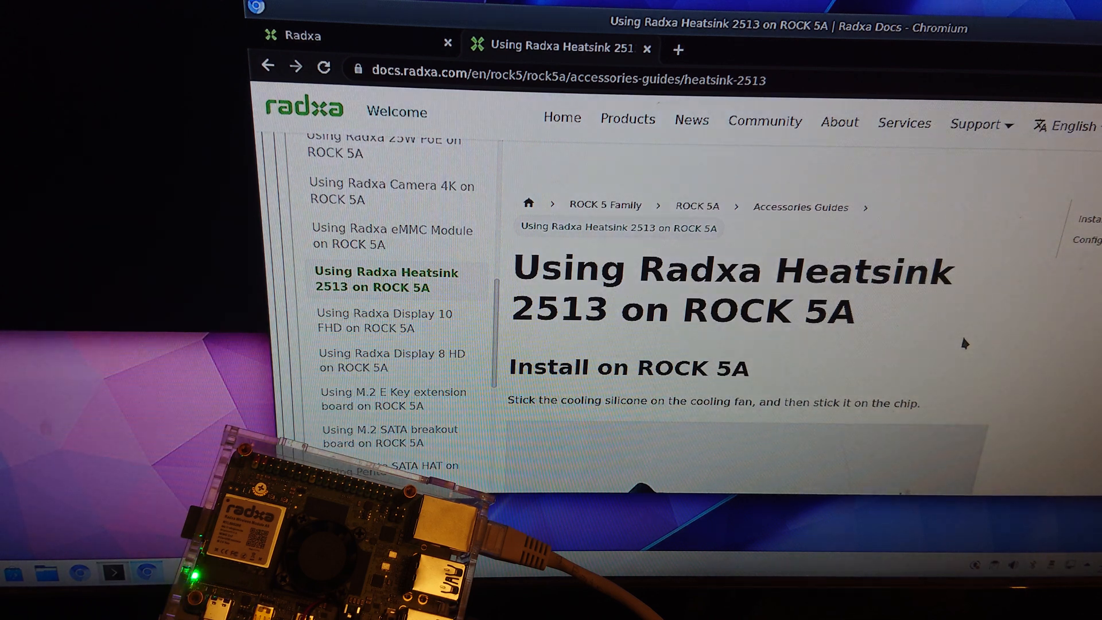
pyautogui.moveTo(796, 81)
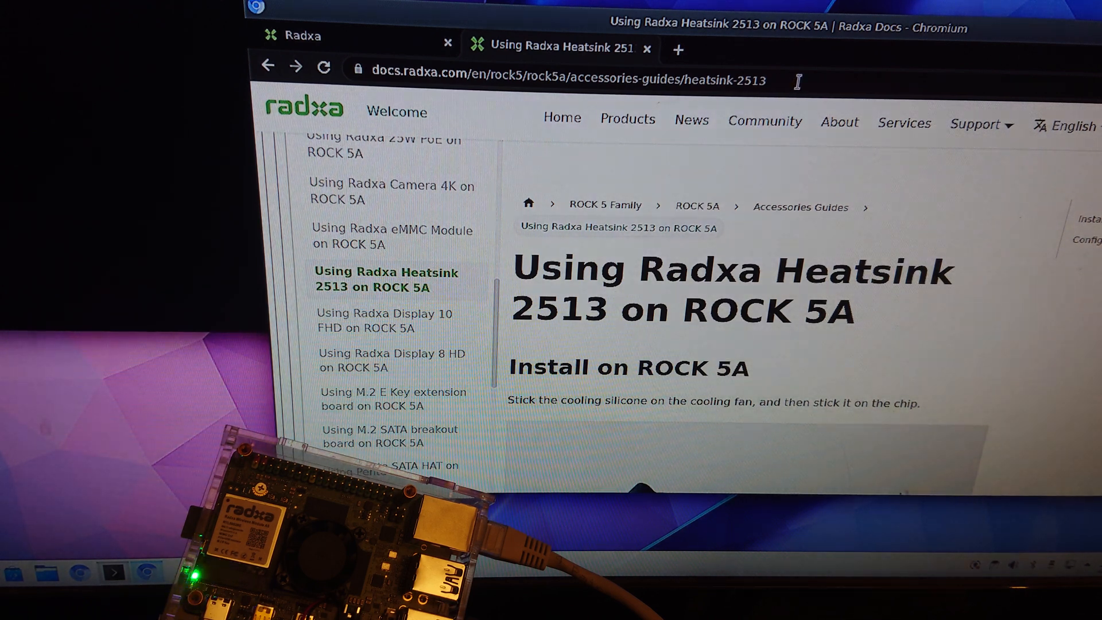
# Scroll the Heatsink 2513 guide down to the fan power cable wiring figure
pyautogui.click(562, 80)
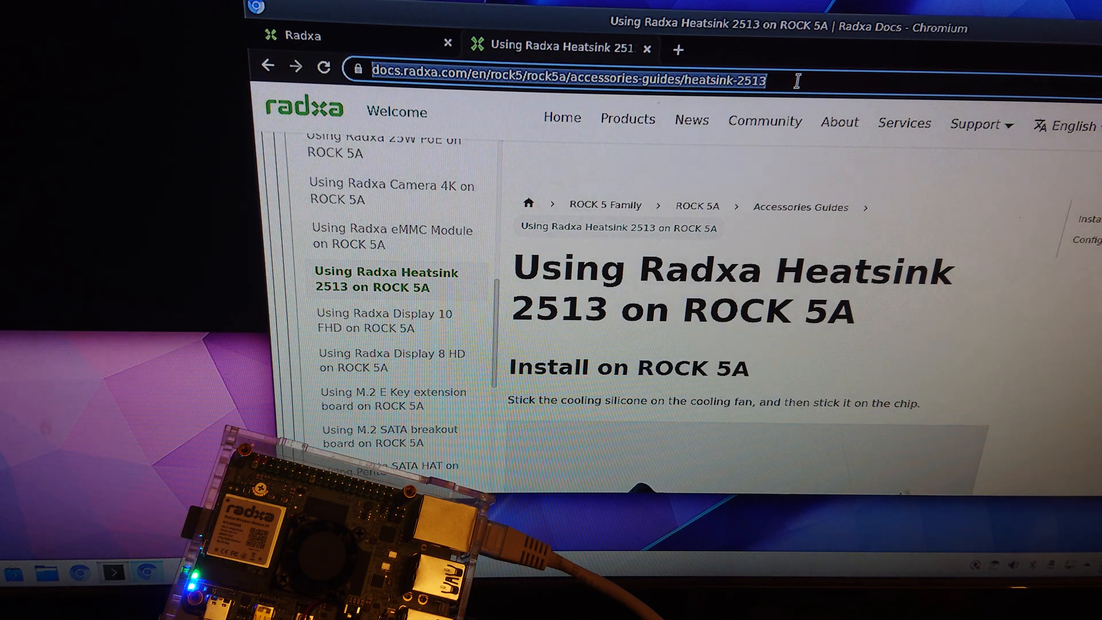
pyautogui.moveTo(994, 460)
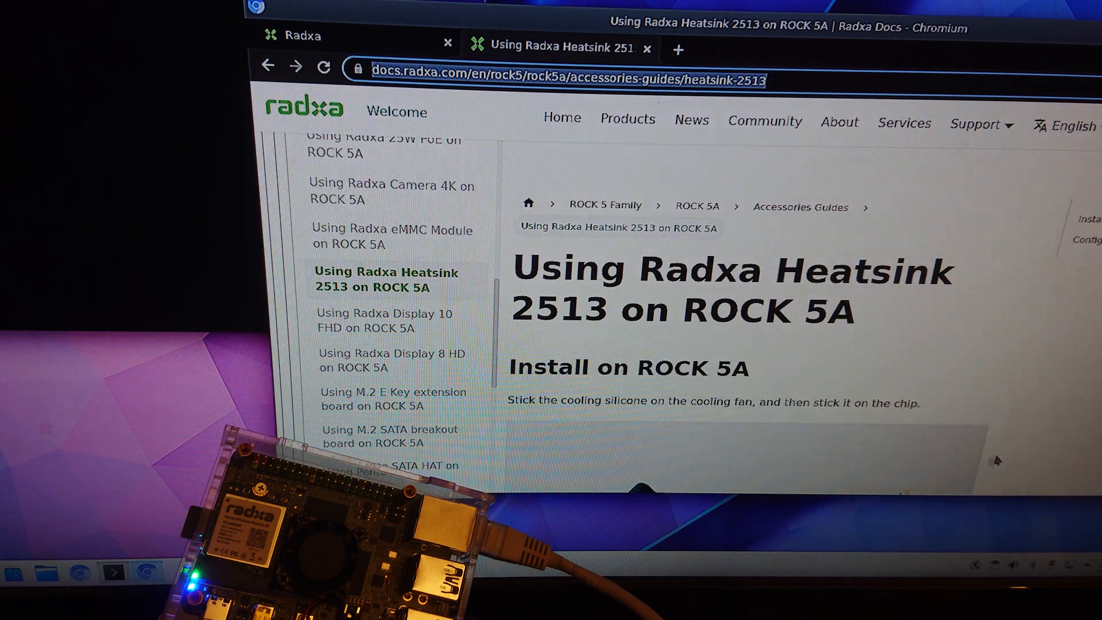
pyautogui.scroll(-3)
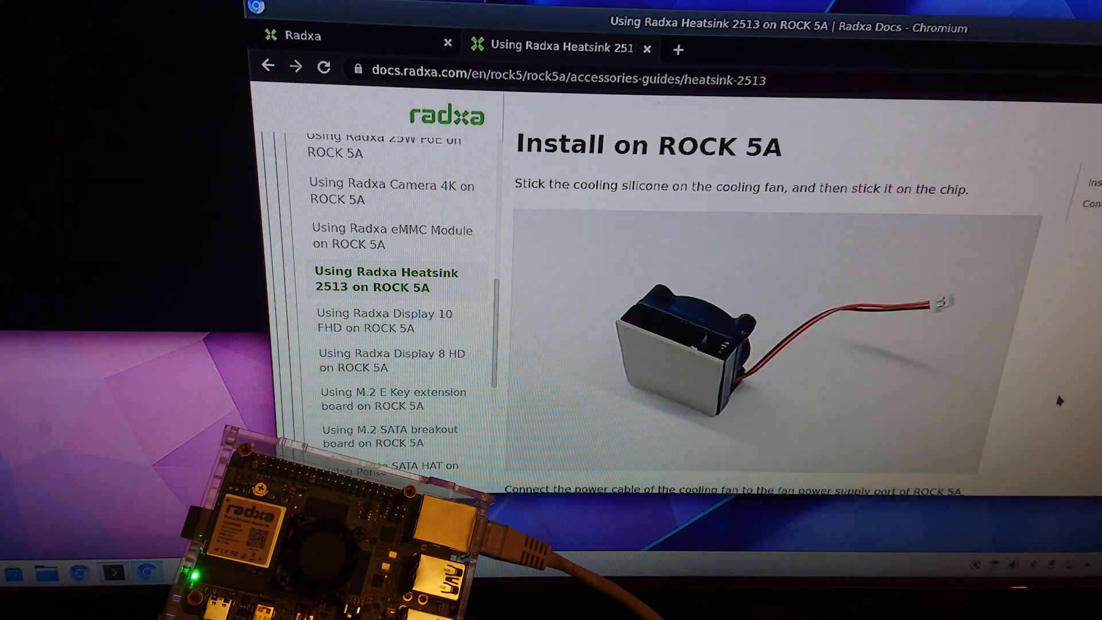
pyautogui.moveTo(699, 379)
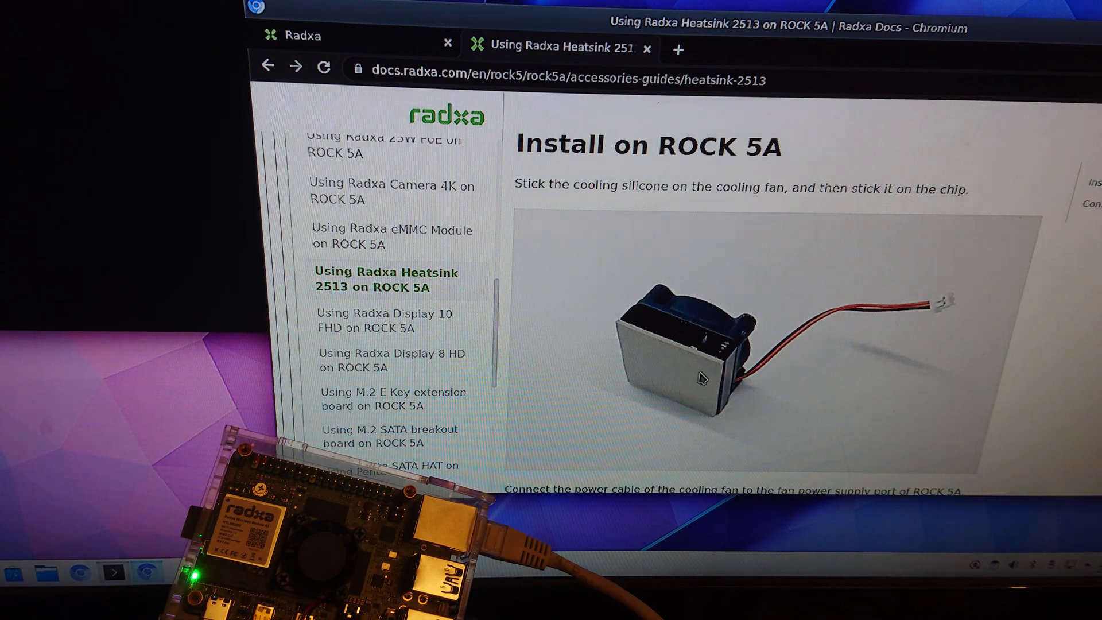
pyautogui.scroll(-3)
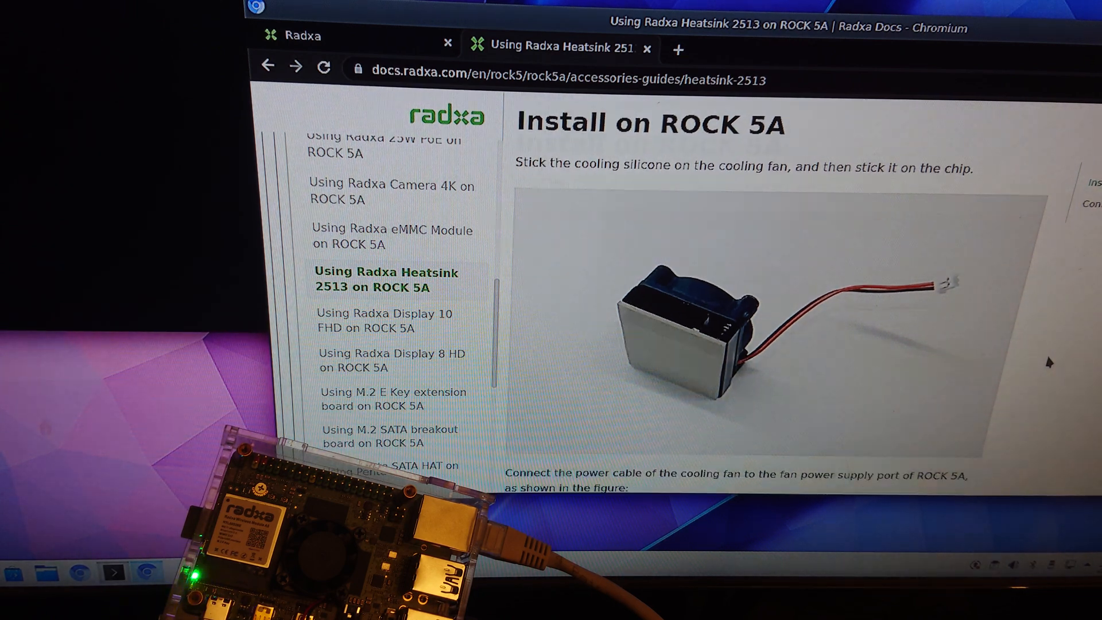
pyautogui.scroll(-3)
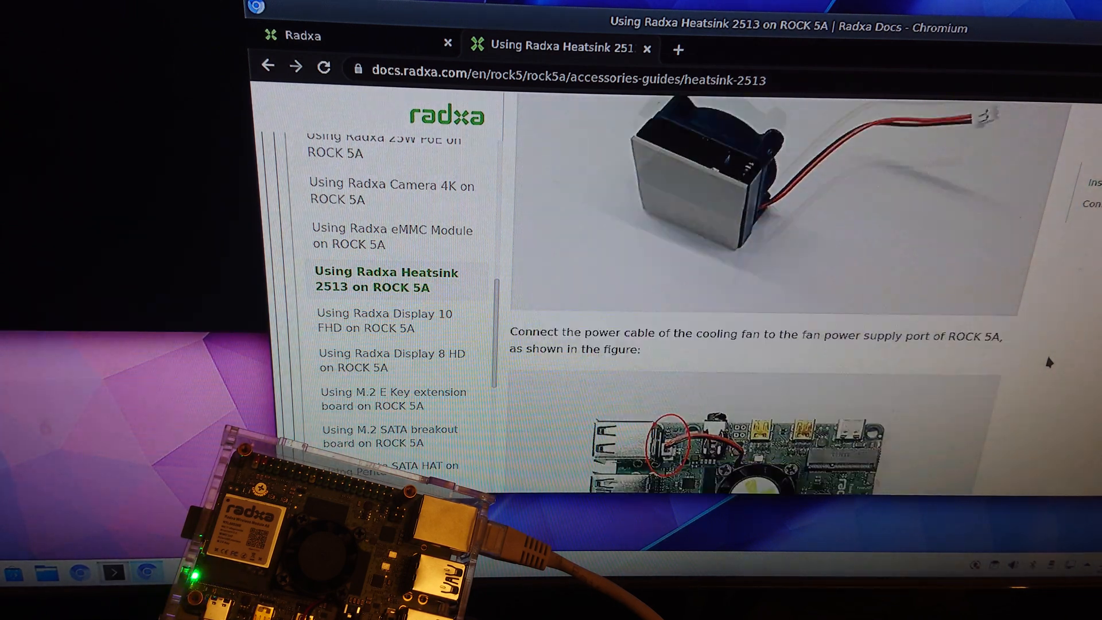
pyautogui.scroll(-3)
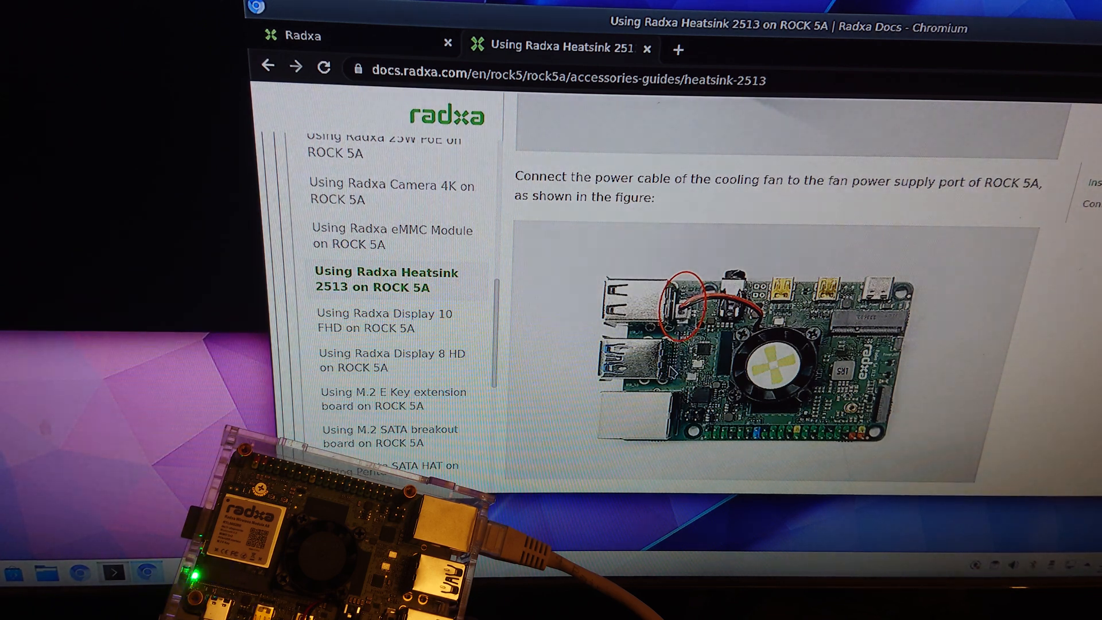
pyautogui.moveTo(1050, 397)
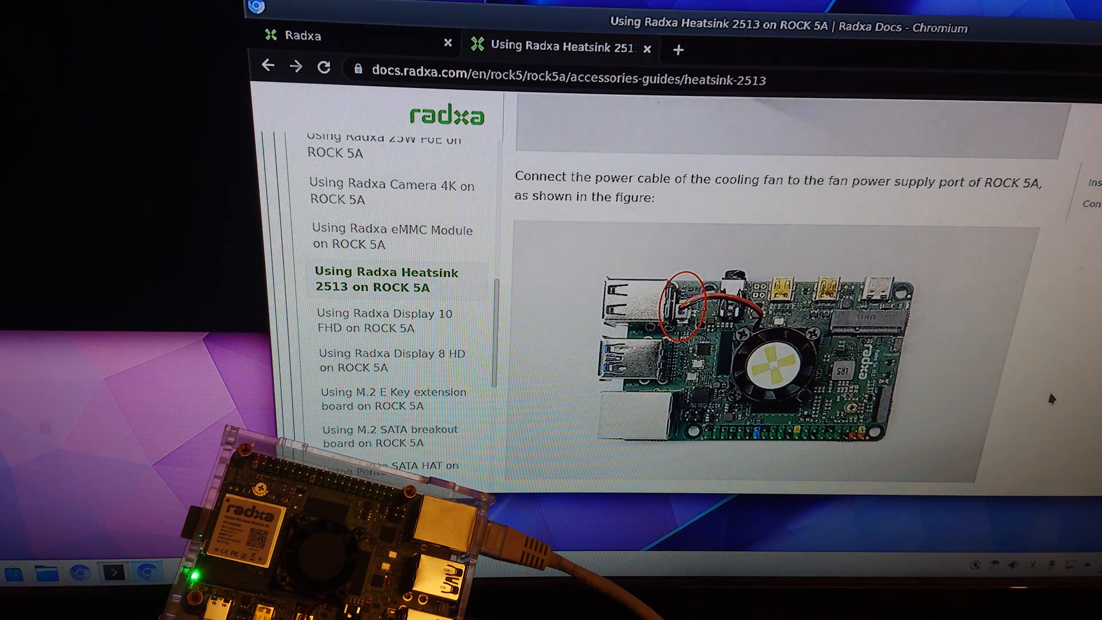
# Scroll to the Configuration section covering the three fan modes and rsetup thermal governor steps
pyautogui.scroll(-3)
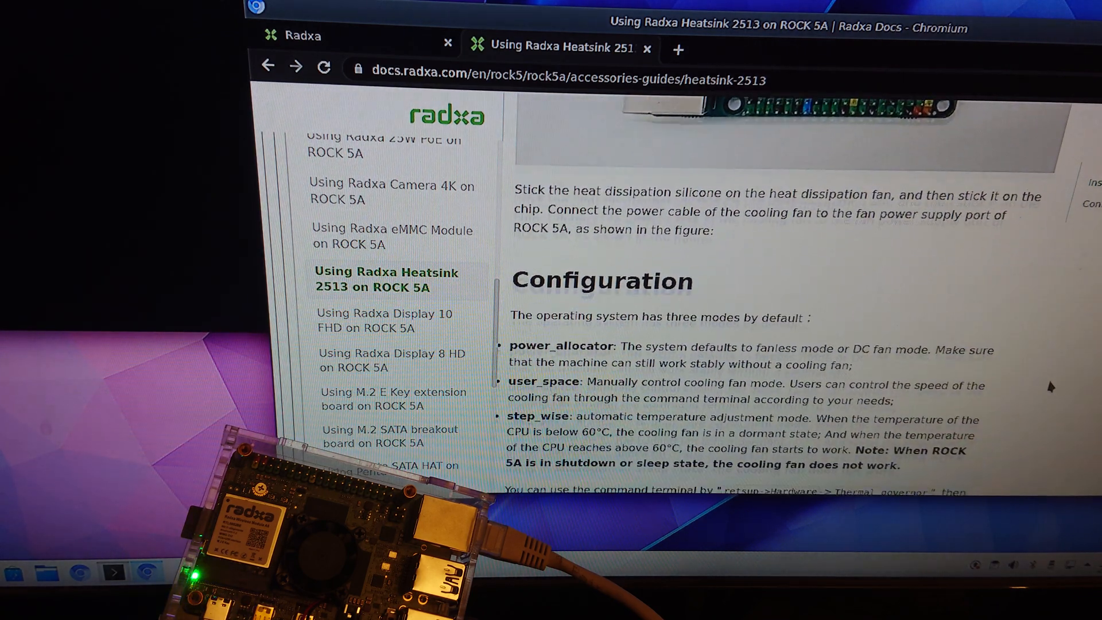
pyautogui.scroll(-3)
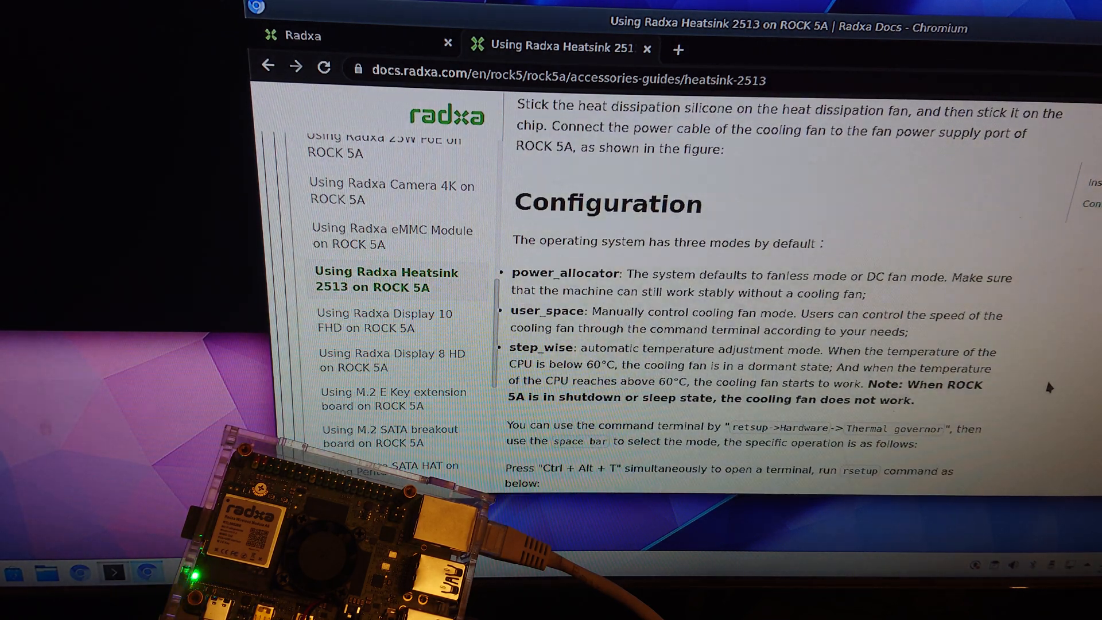
pyautogui.scroll(-3)
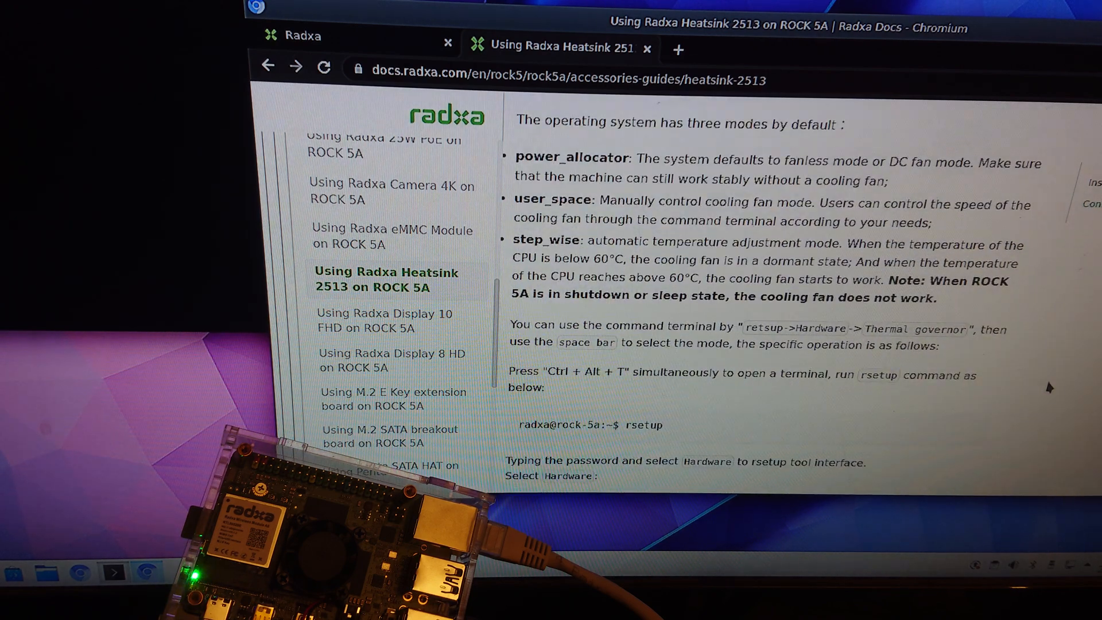
pyautogui.scroll(-3)
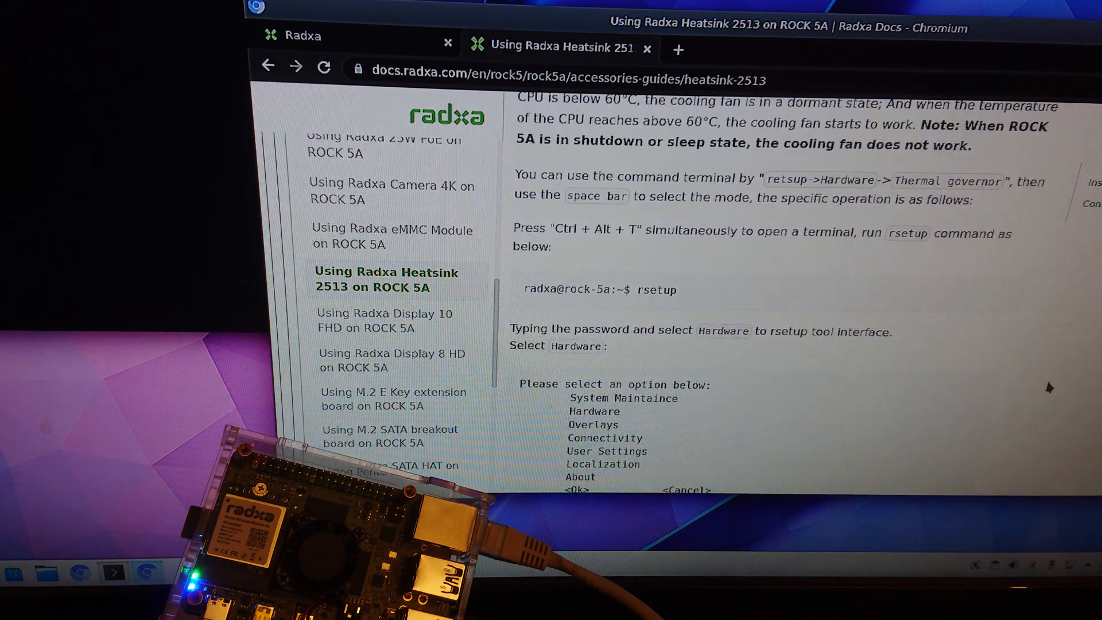
pyautogui.scroll(-3)
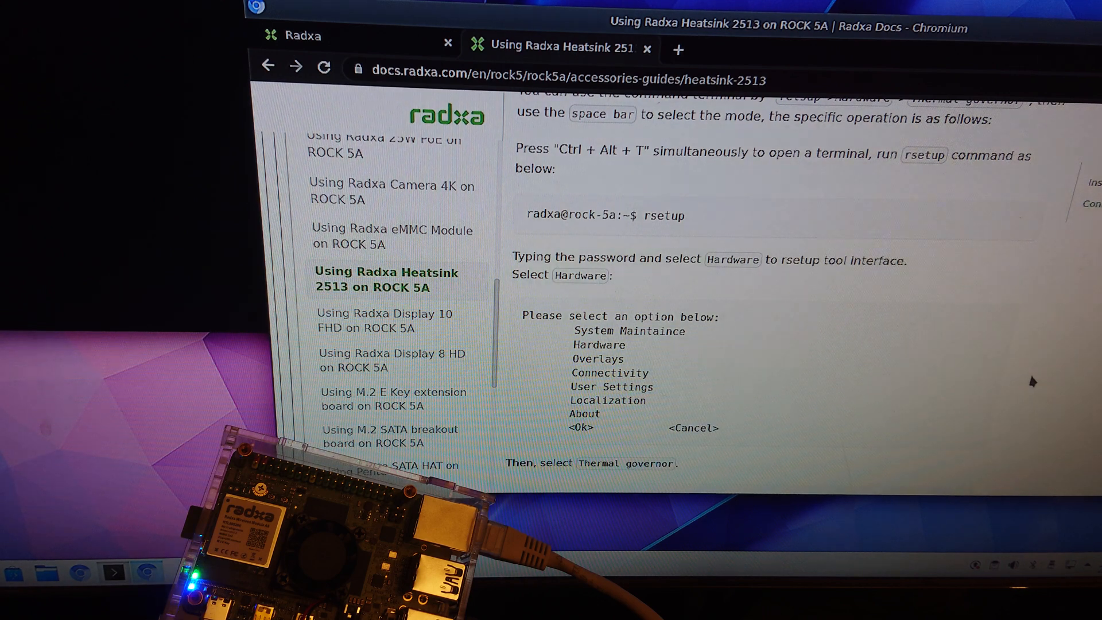
pyautogui.moveTo(253, 60)
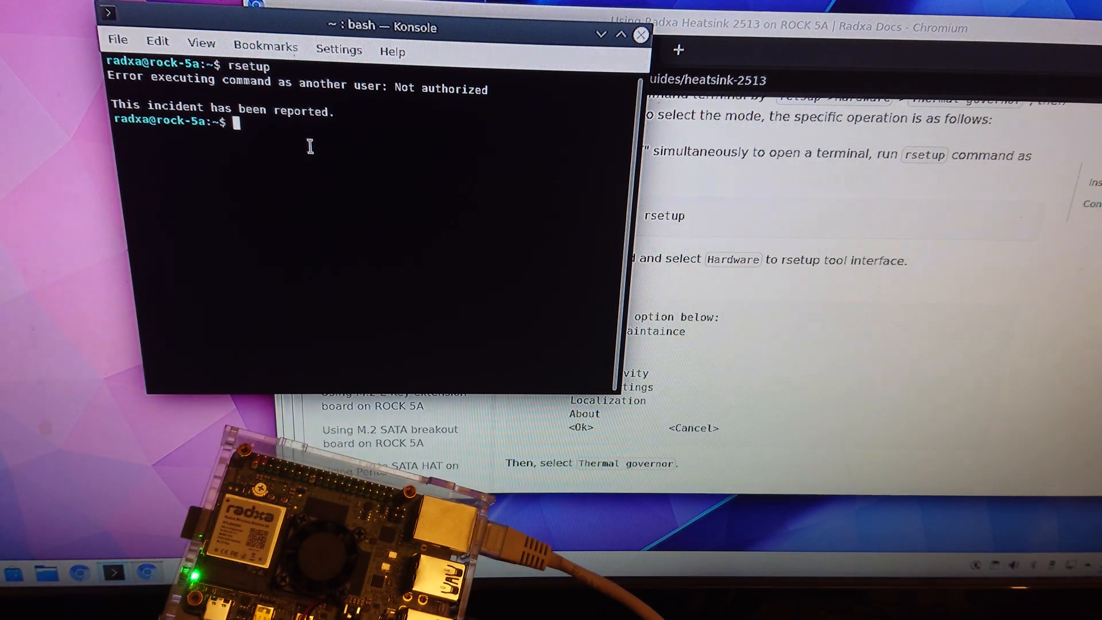
# Launch rsetup and authenticate with the administrator password in the PolicyKit dialog
pyautogui.write('r')
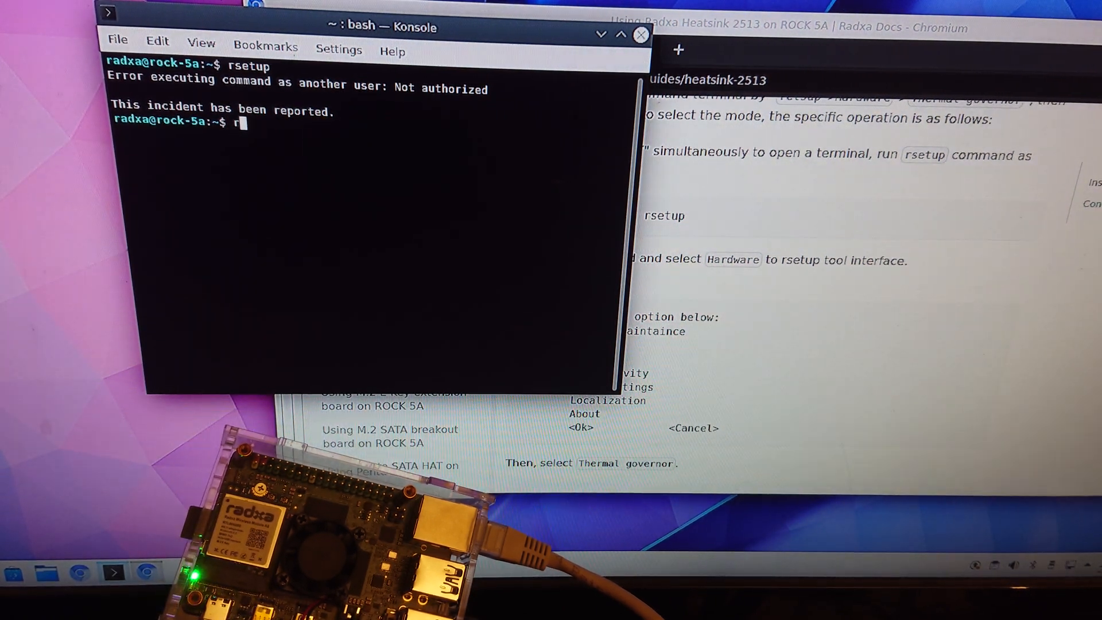
pyautogui.write('setup')
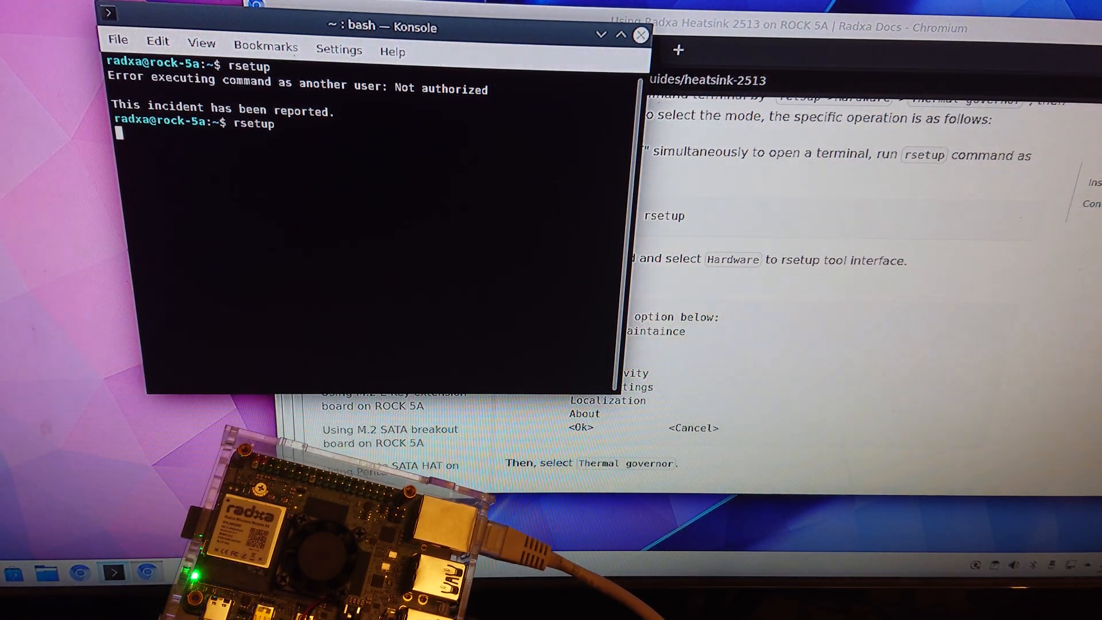
pyautogui.press('Return')
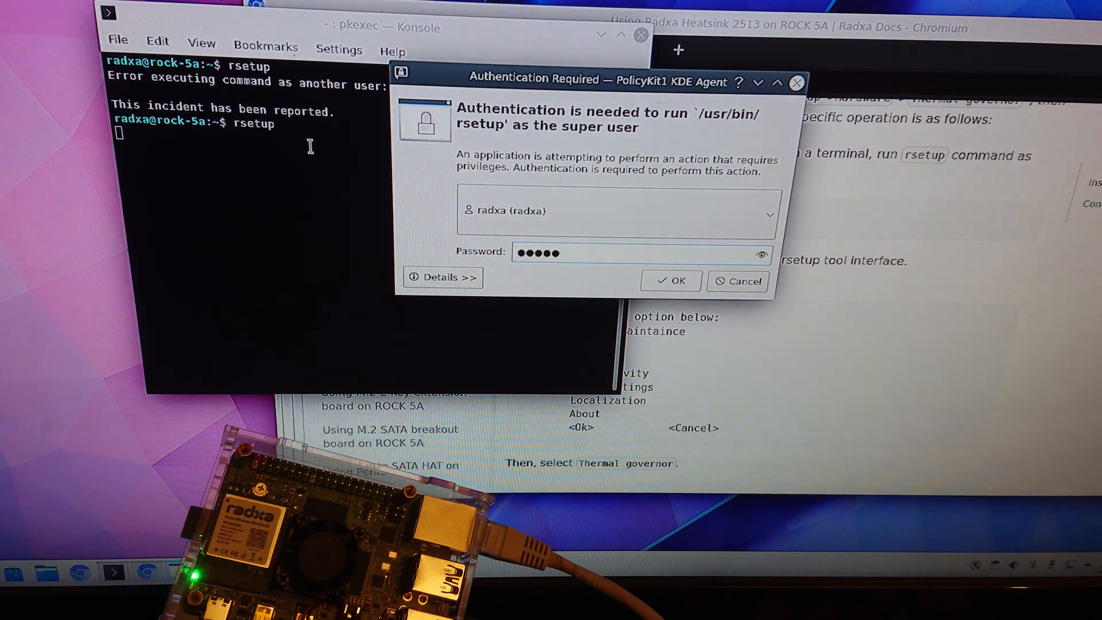
pyautogui.click(670, 281)
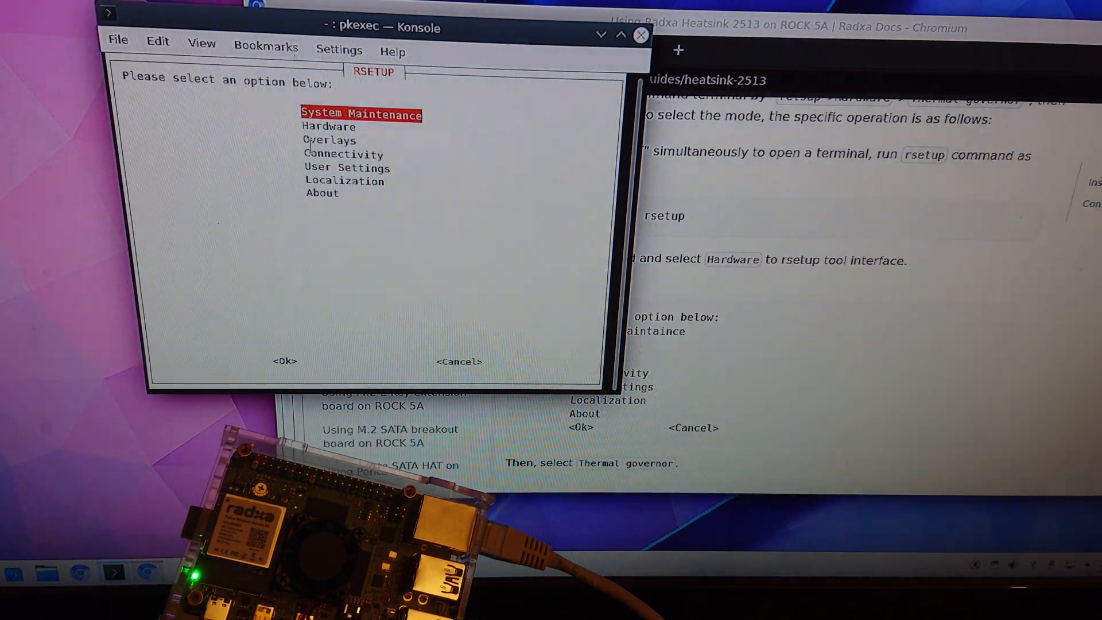
# Choose user_space as rsetup's thermal governor and dismiss the 'updated' confirmation
pyautogui.press('Down')
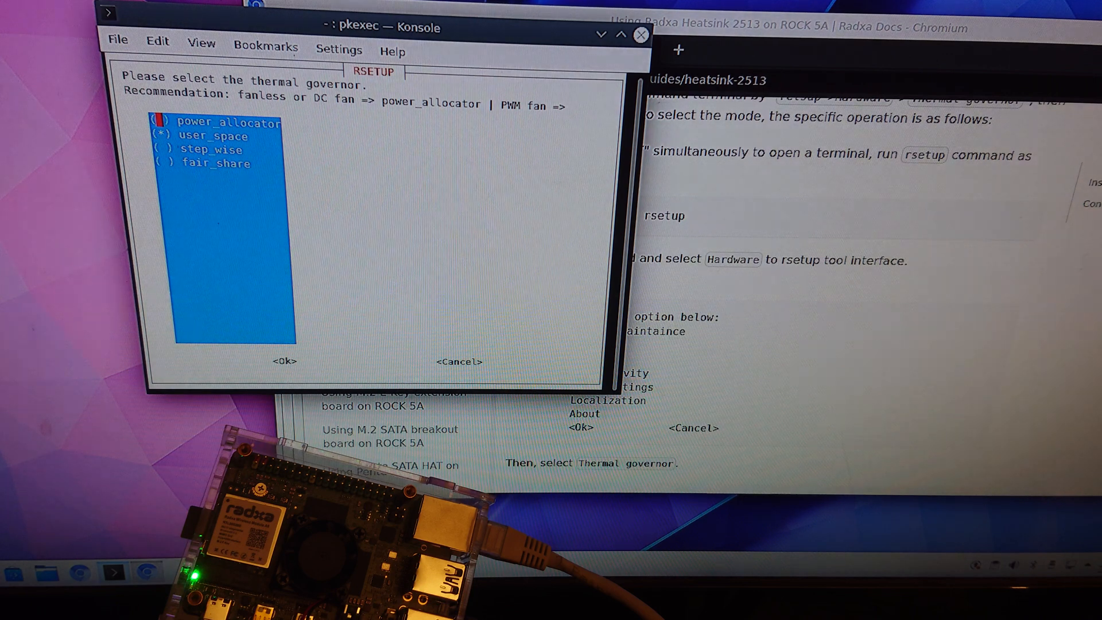
pyautogui.moveTo(245, 126)
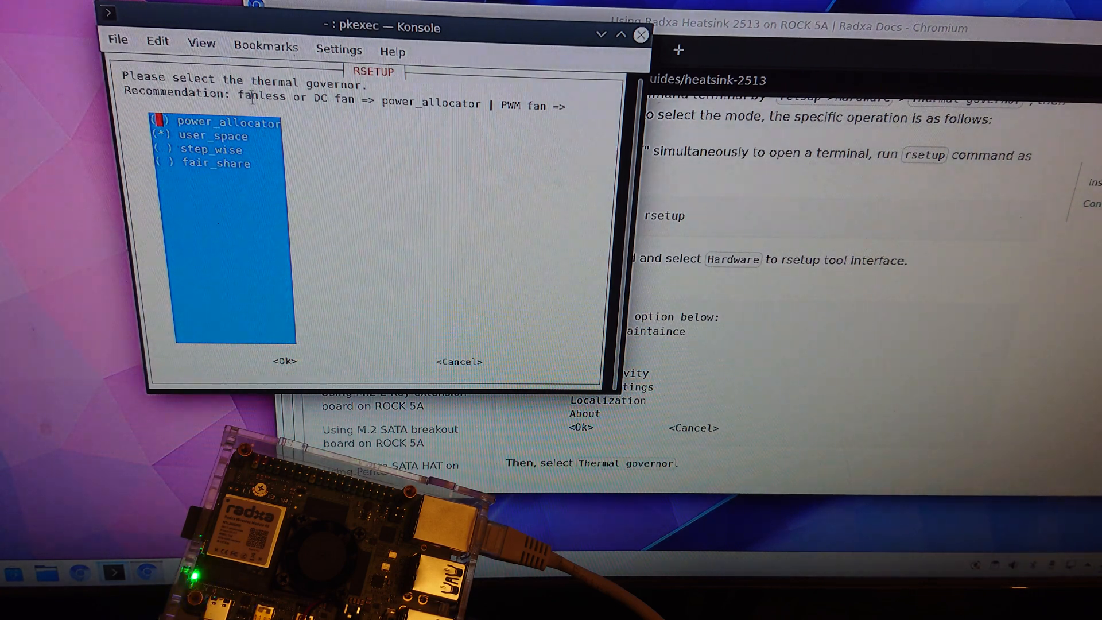
pyautogui.moveTo(321, 164)
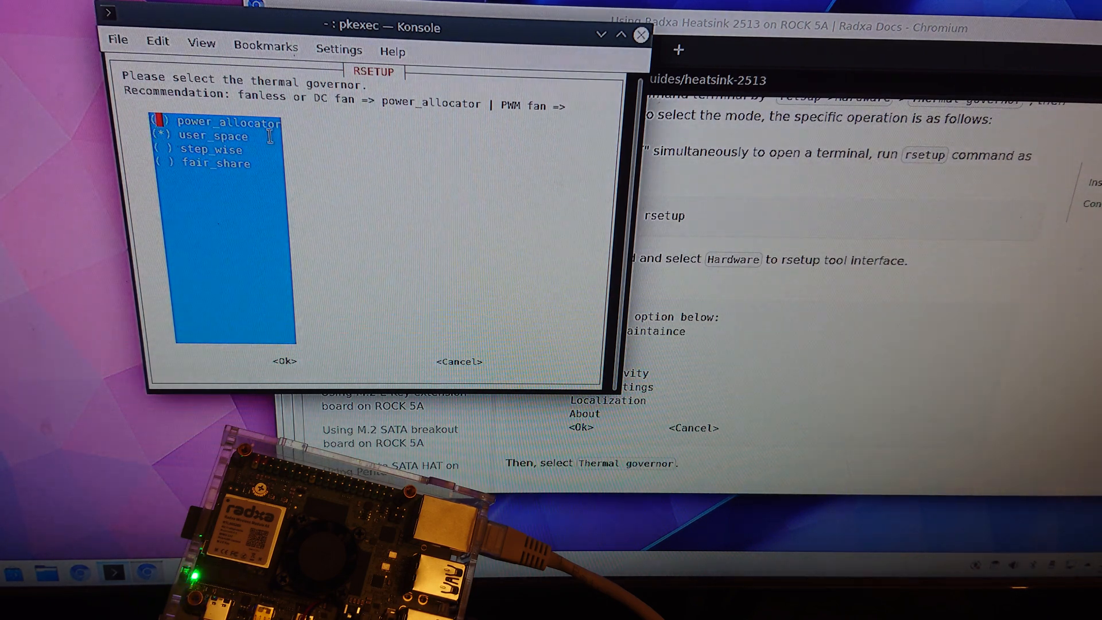
pyautogui.moveTo(274, 153)
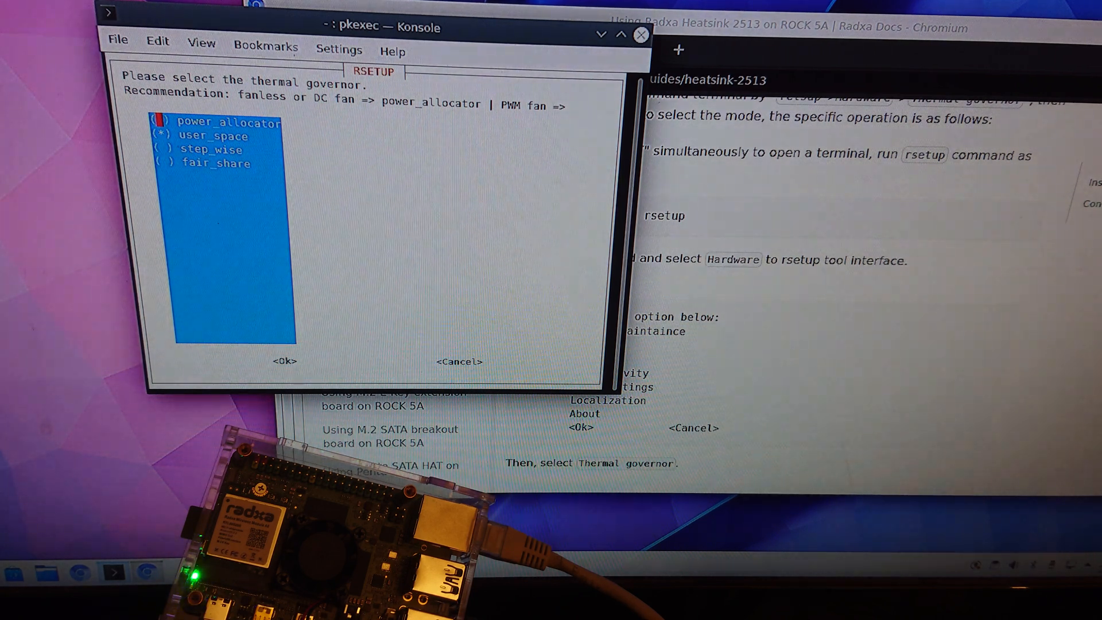
pyautogui.moveTo(274, 176)
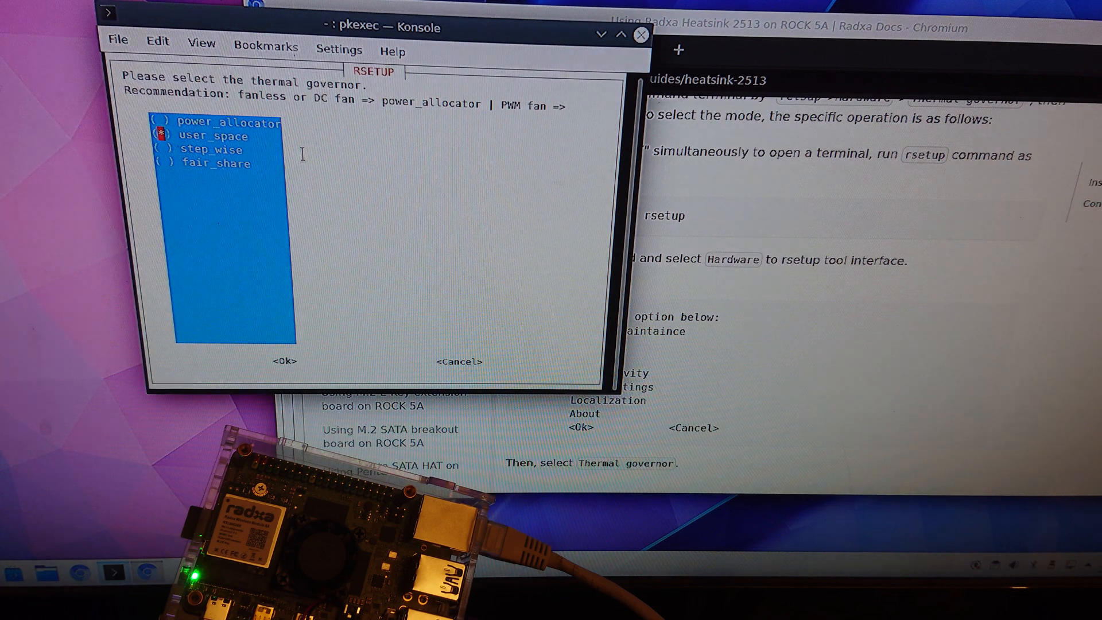
pyautogui.click(283, 361)
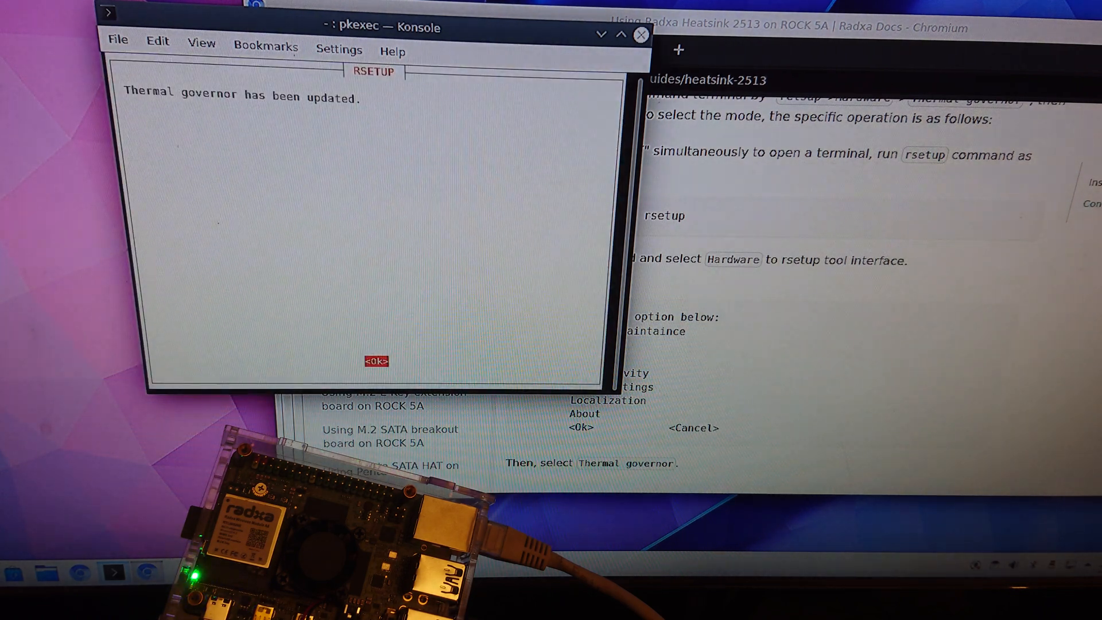
pyautogui.click(375, 360)
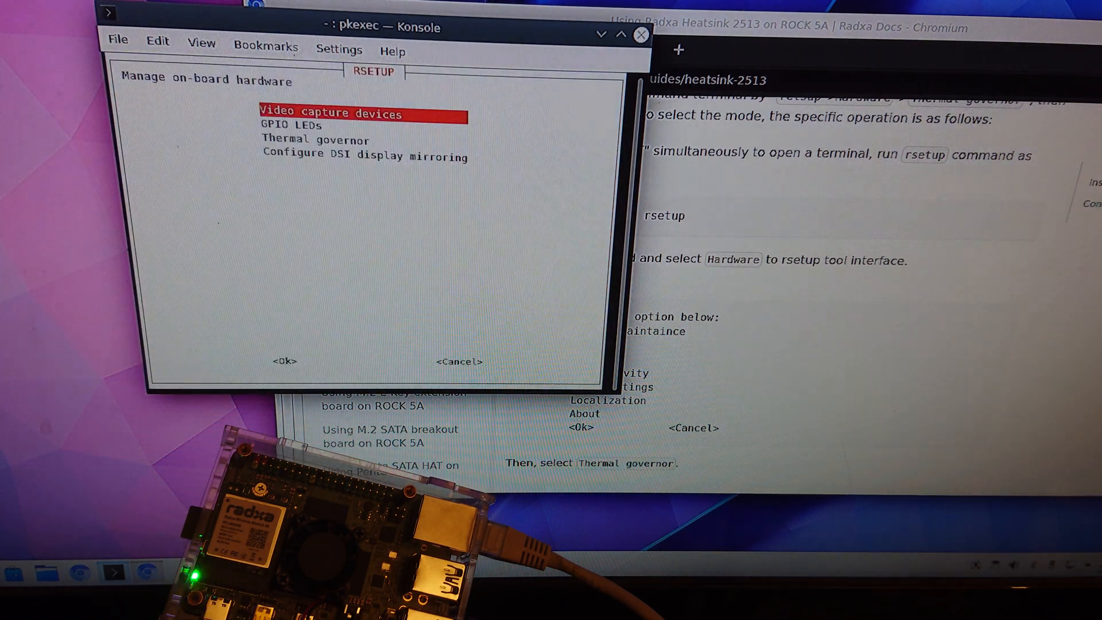
pyautogui.moveTo(315, 239)
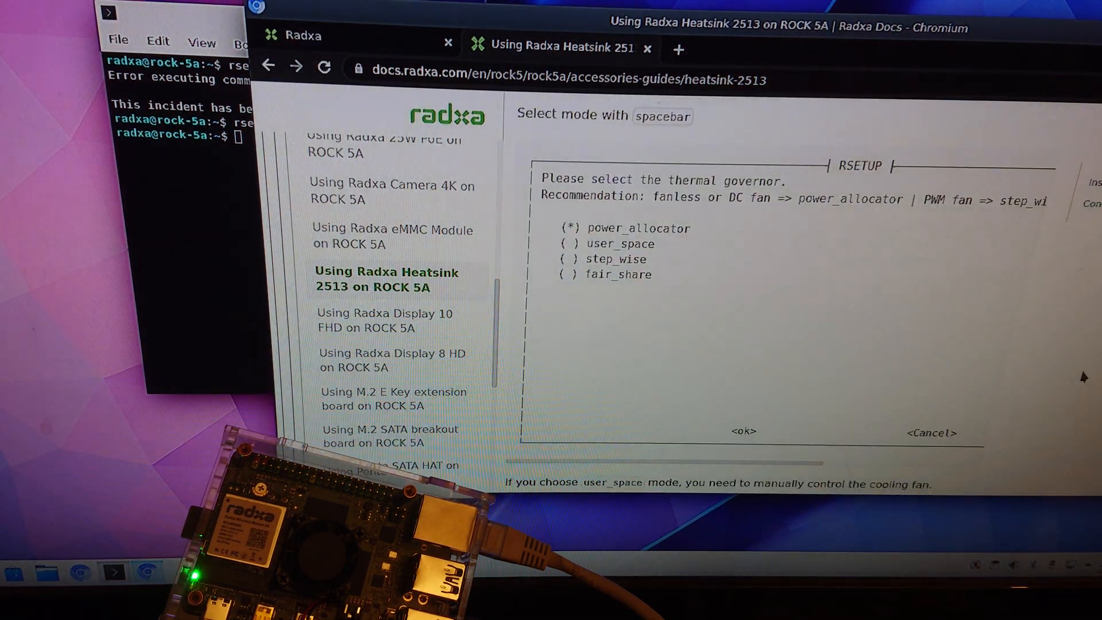
# Scroll the docs to the section on finding the pwm-fan device node
pyautogui.scroll(-3)
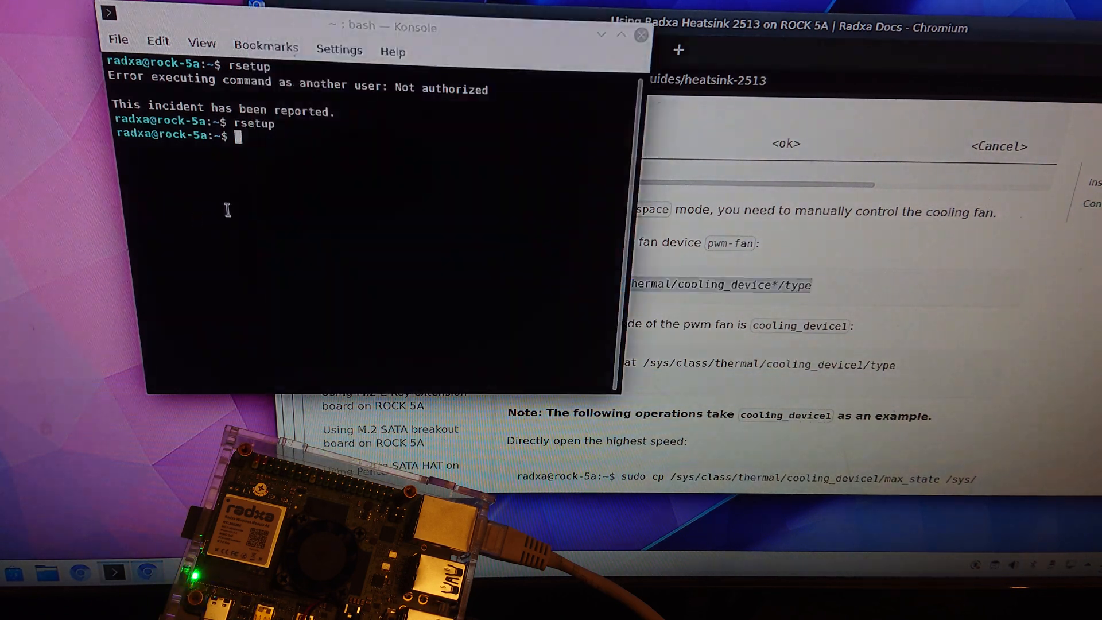
# Run cat /sys/class/thermal/cooling_device*/type to list all cooling device types
pyautogui.write('cat /sys/class/thermal/cooling_device*/type')
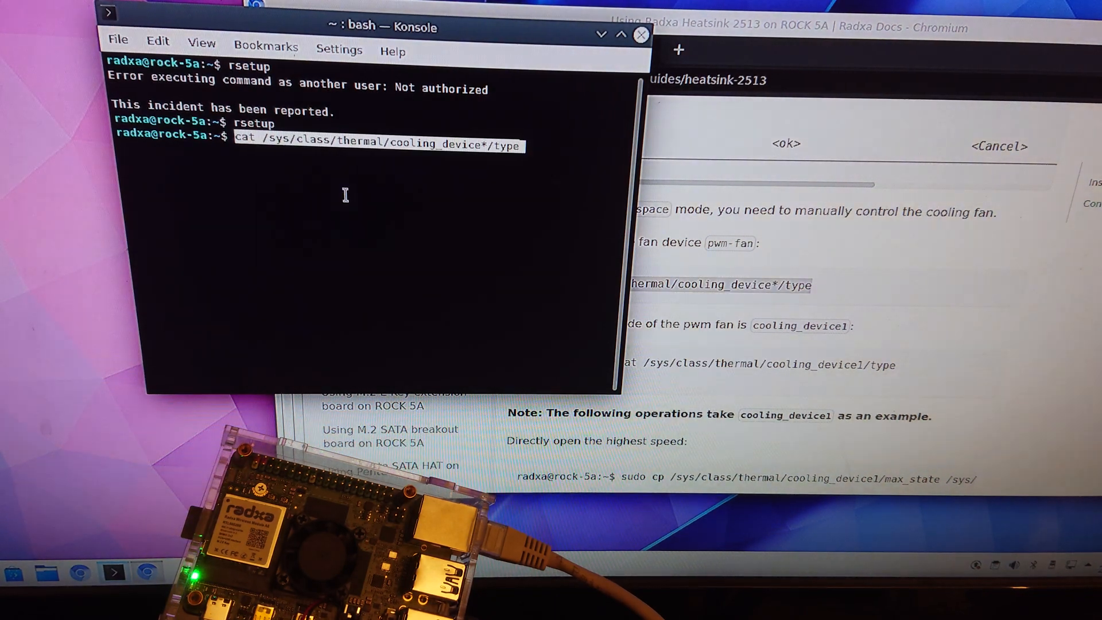
pyautogui.moveTo(462, 197)
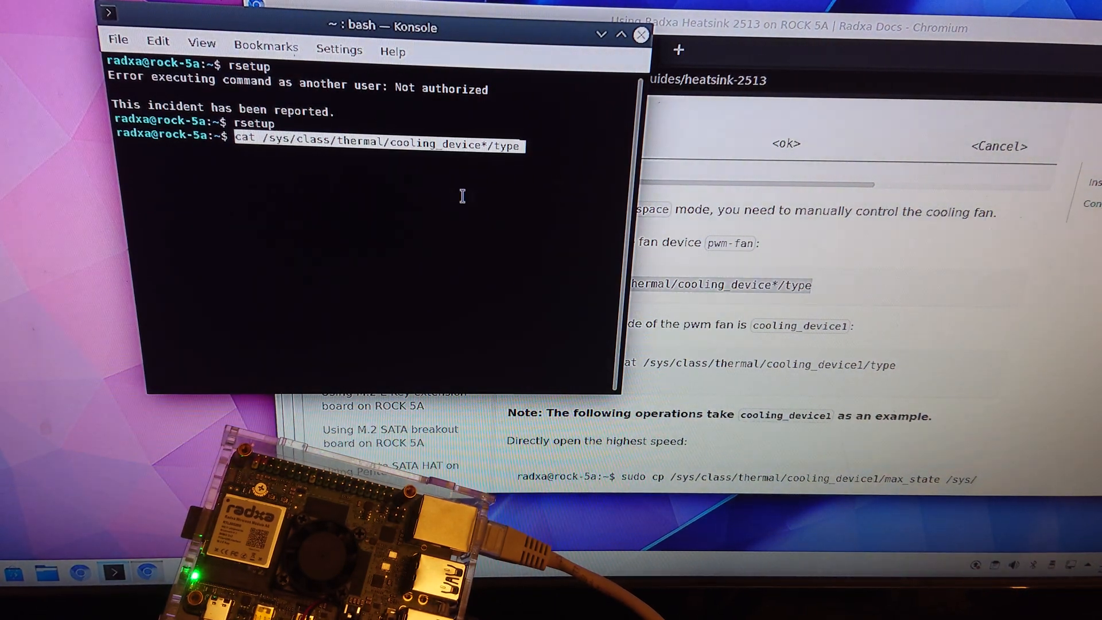
pyautogui.moveTo(466, 261)
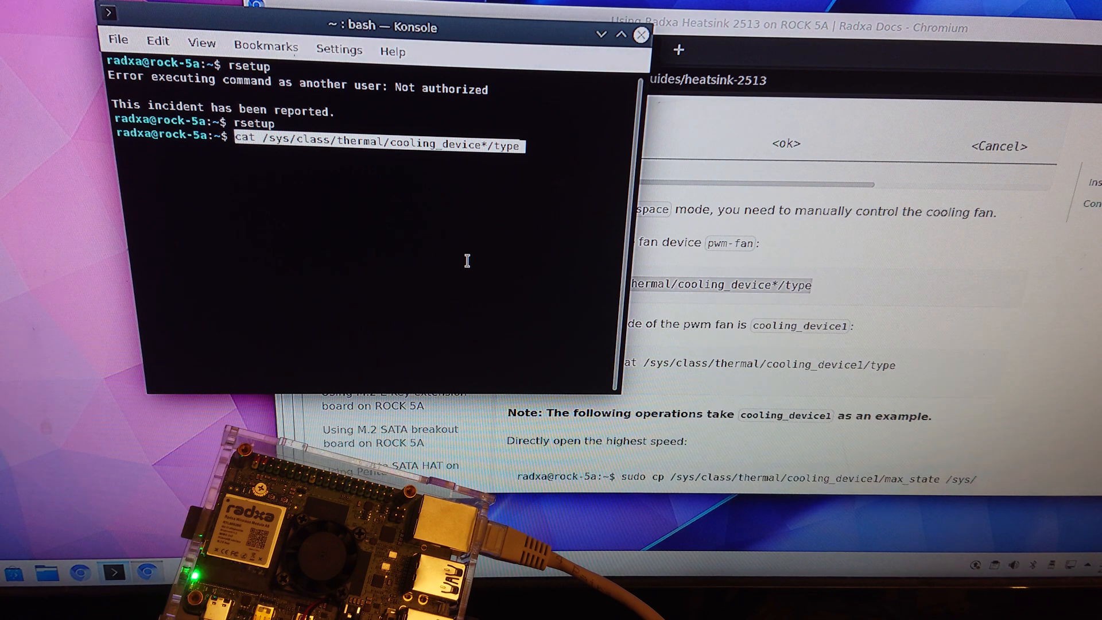
pyautogui.moveTo(548, 248)
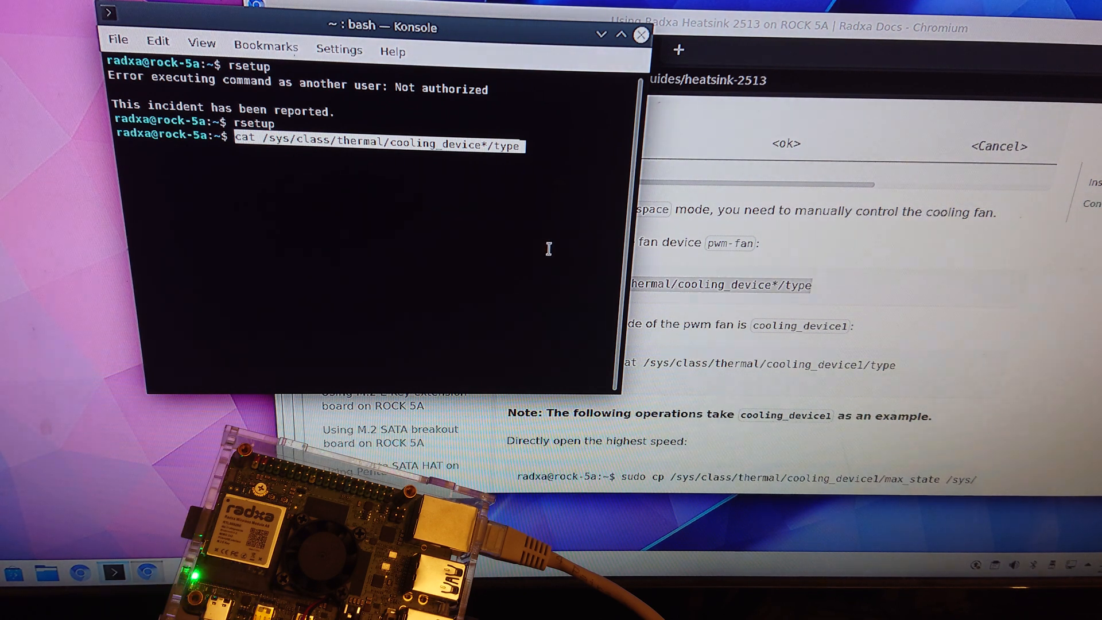
pyautogui.press('Return')
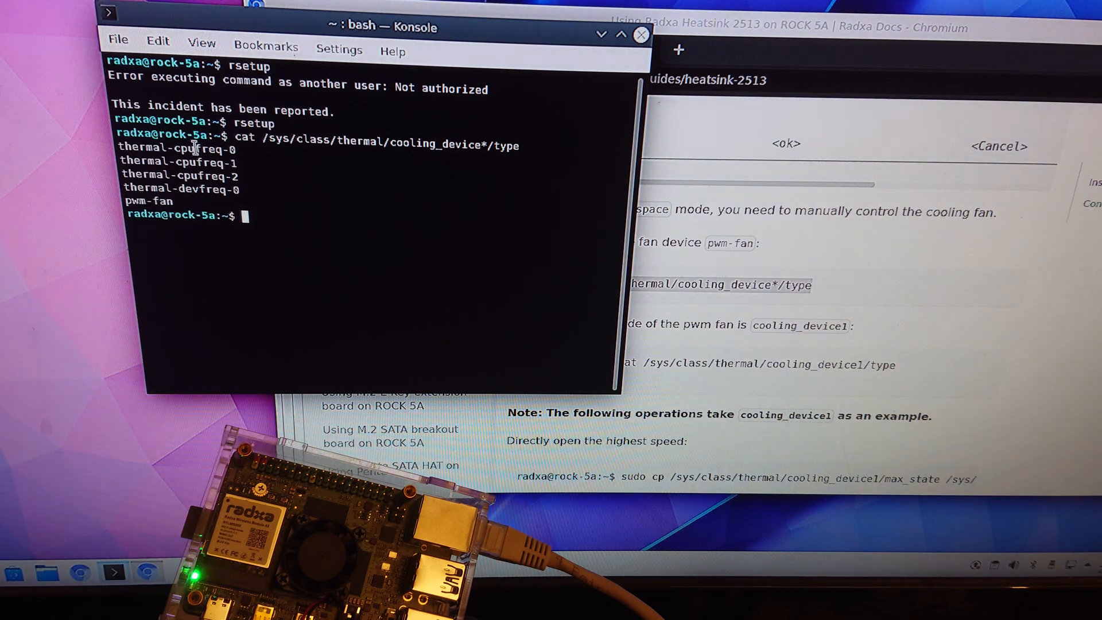
pyautogui.moveTo(1058, 401)
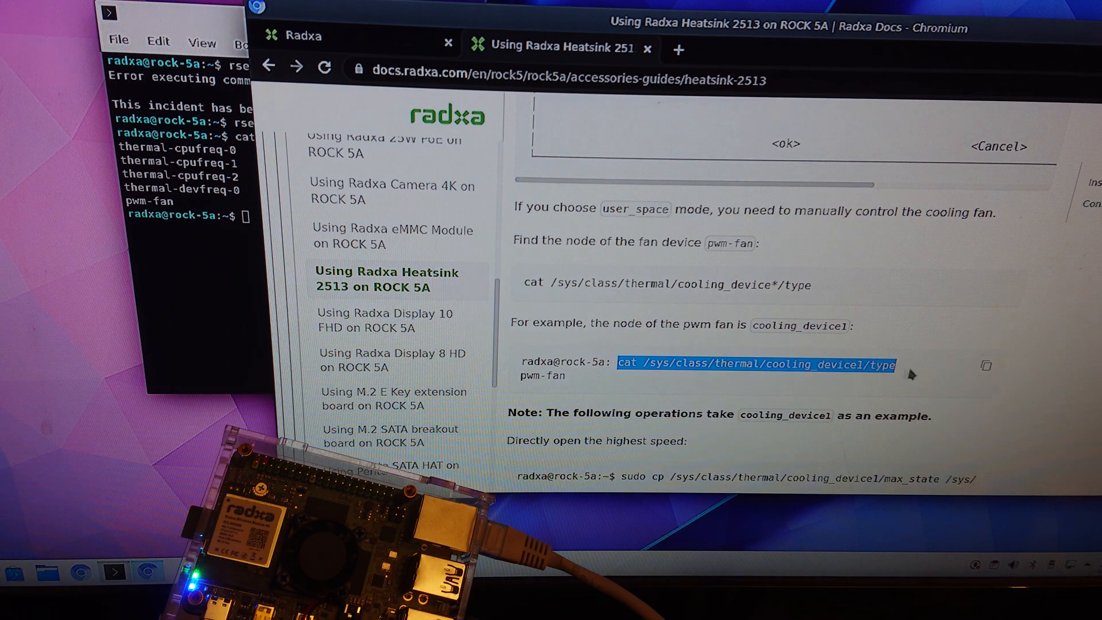
pyautogui.moveTo(279, 339)
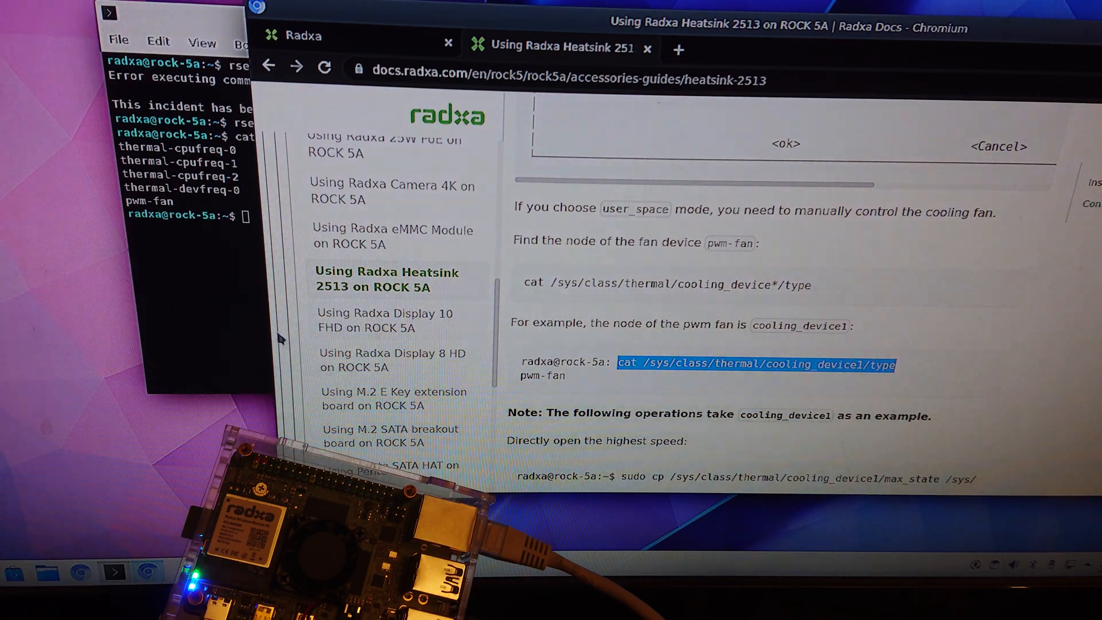
# Check that cooling_device4's type reads pwm-fan with cat /sys/class/thermal/cooling_device4/type
pyautogui.click(175, 176)
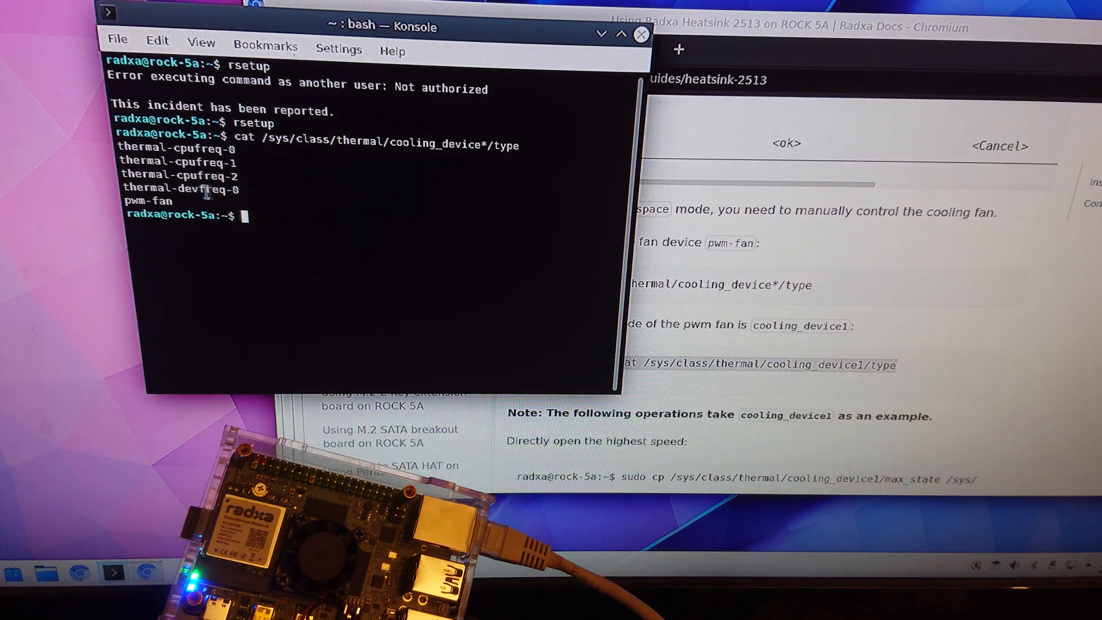
pyautogui.write('cat /sys/class/thermal/cooling_device1/type')
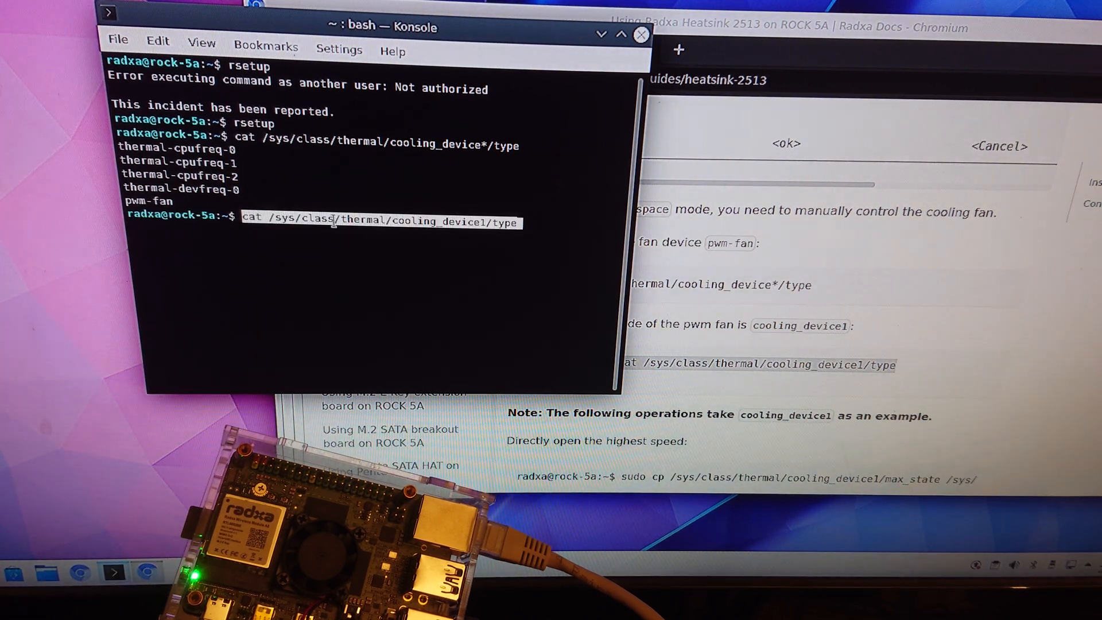
pyautogui.moveTo(487, 225)
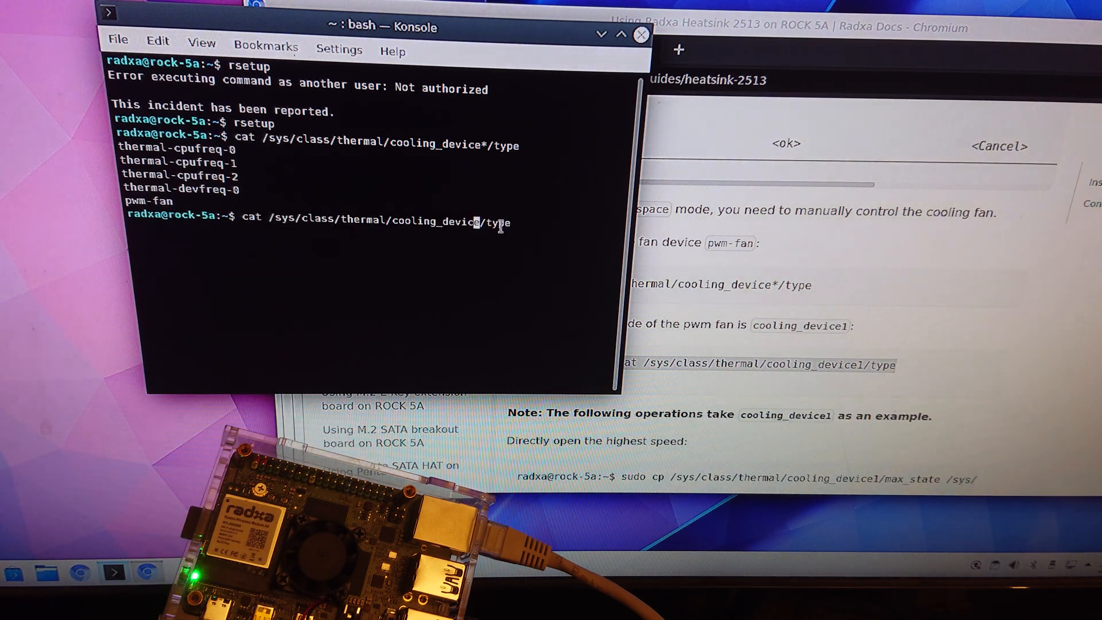
pyautogui.moveTo(499, 228)
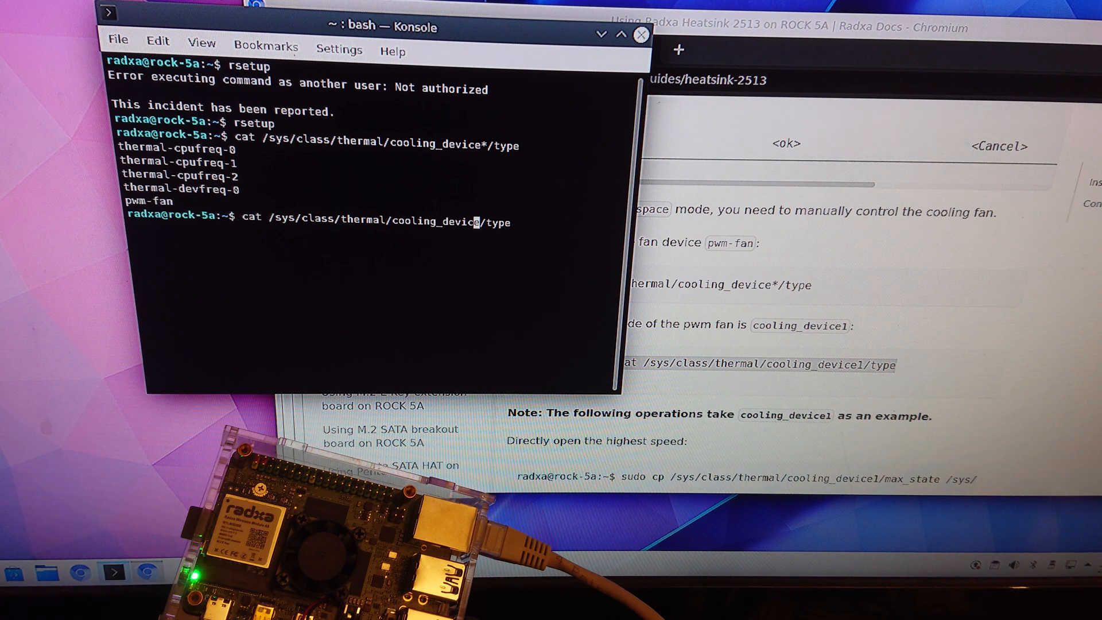
pyautogui.write('4')
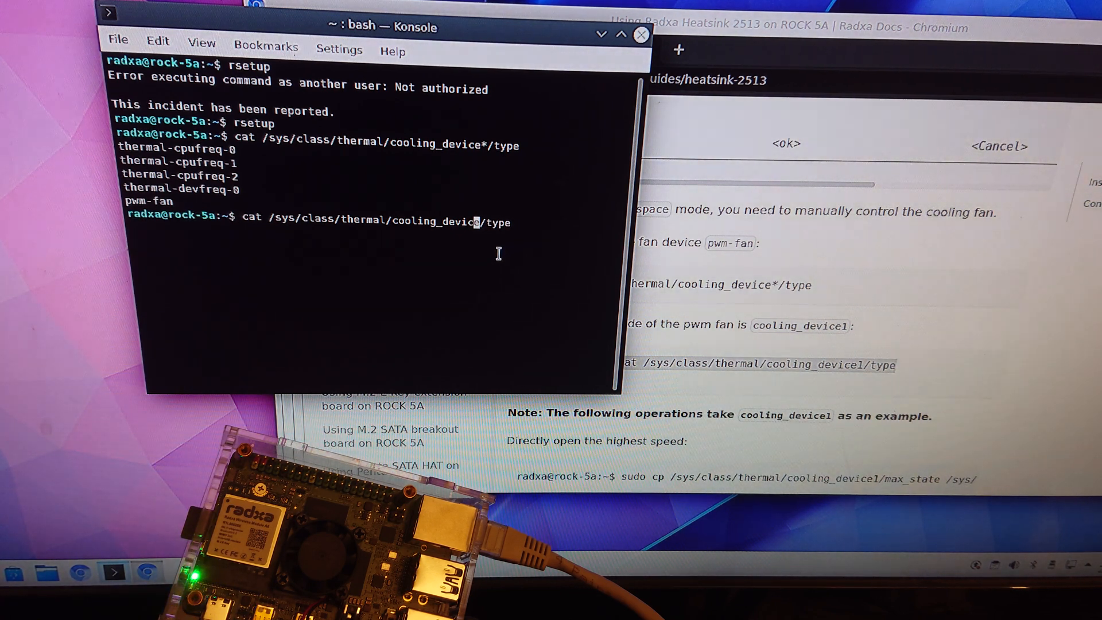
pyautogui.press('Return')
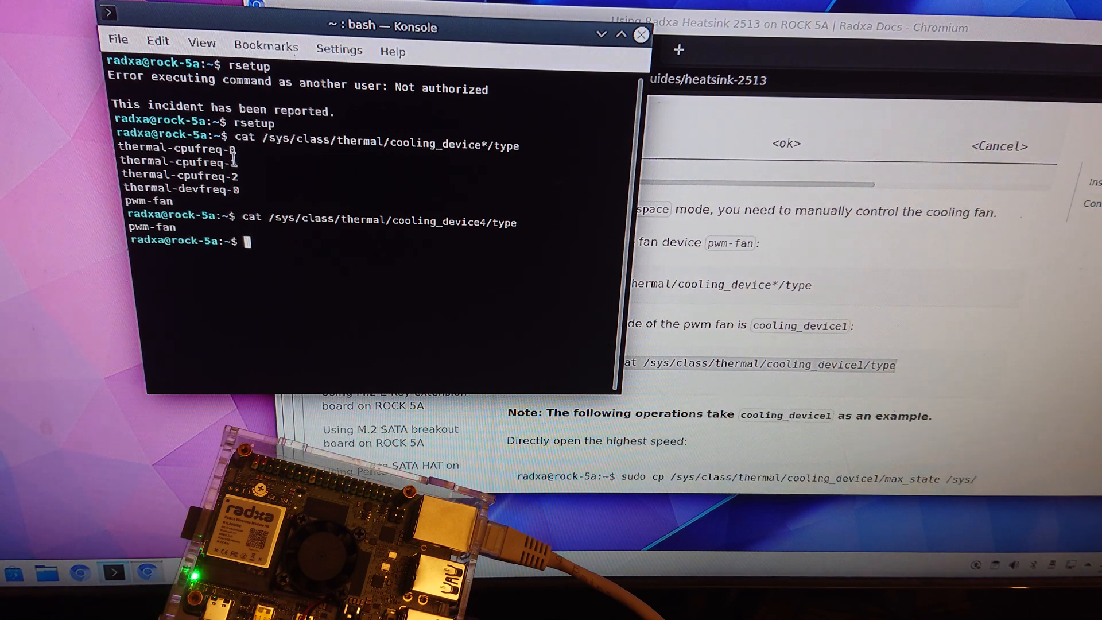
pyautogui.moveTo(250, 173)
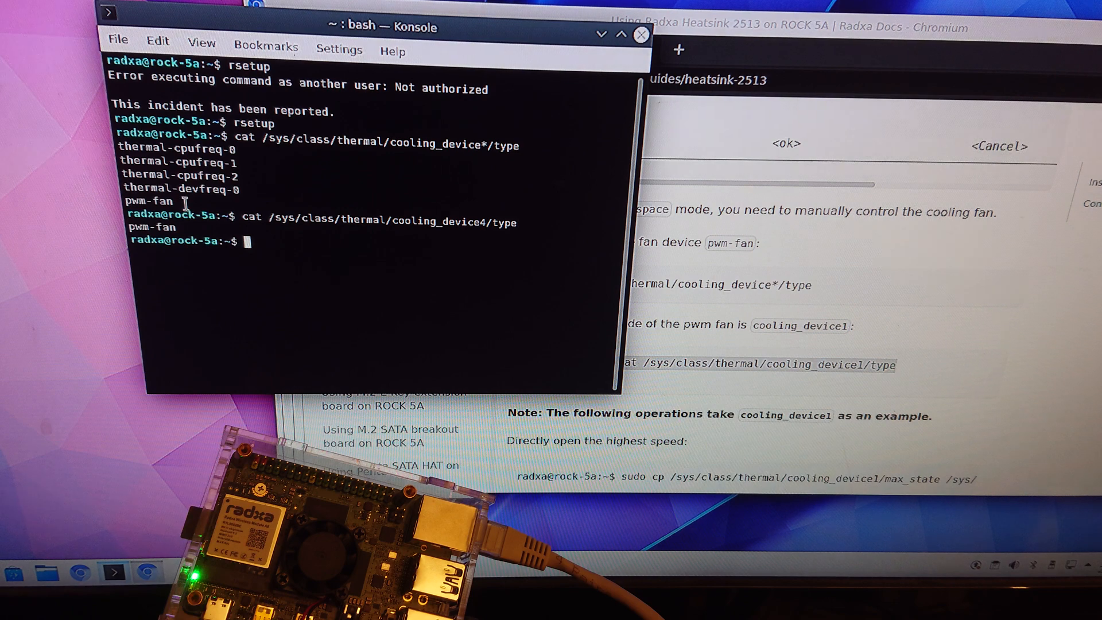
pyautogui.moveTo(413, 268)
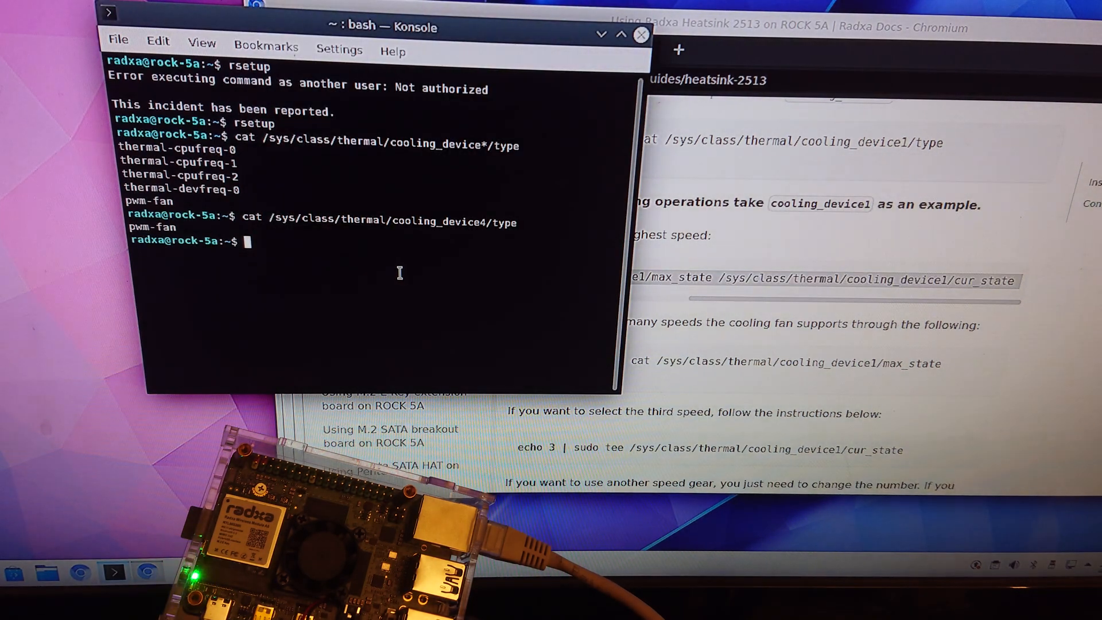
# Copy cooling_device4's max_state into cur_state with sudo cp, entering the sudo password
pyautogui.write('sudo cp /sys/class/thermal/cooling_device1/max_state /sys/class/thermal/cooling_device1/cur_state')
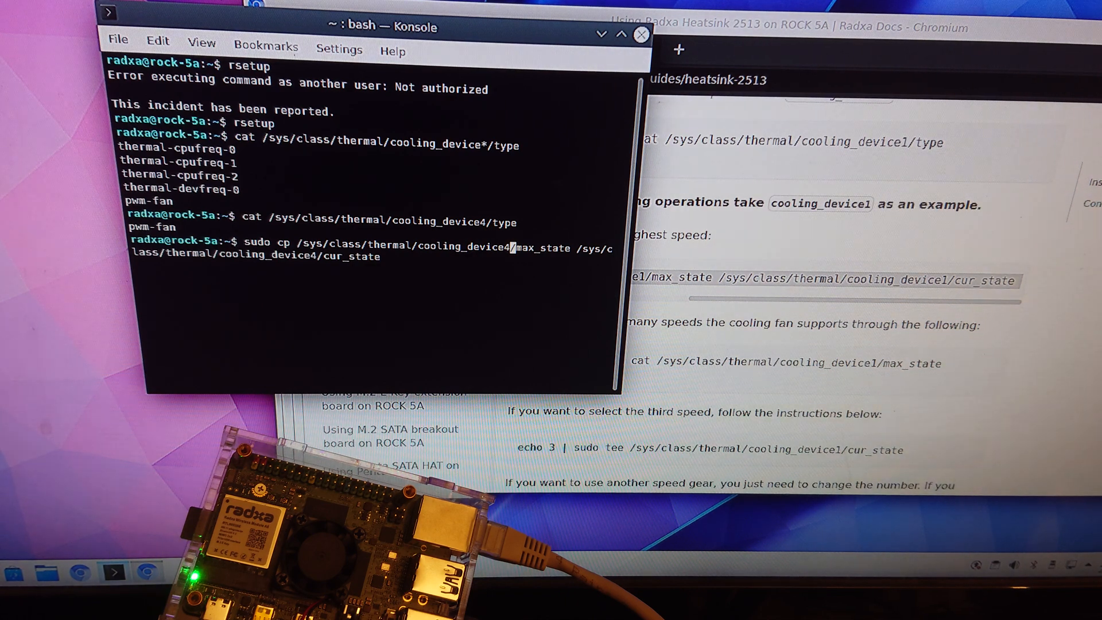
pyautogui.press('Return')
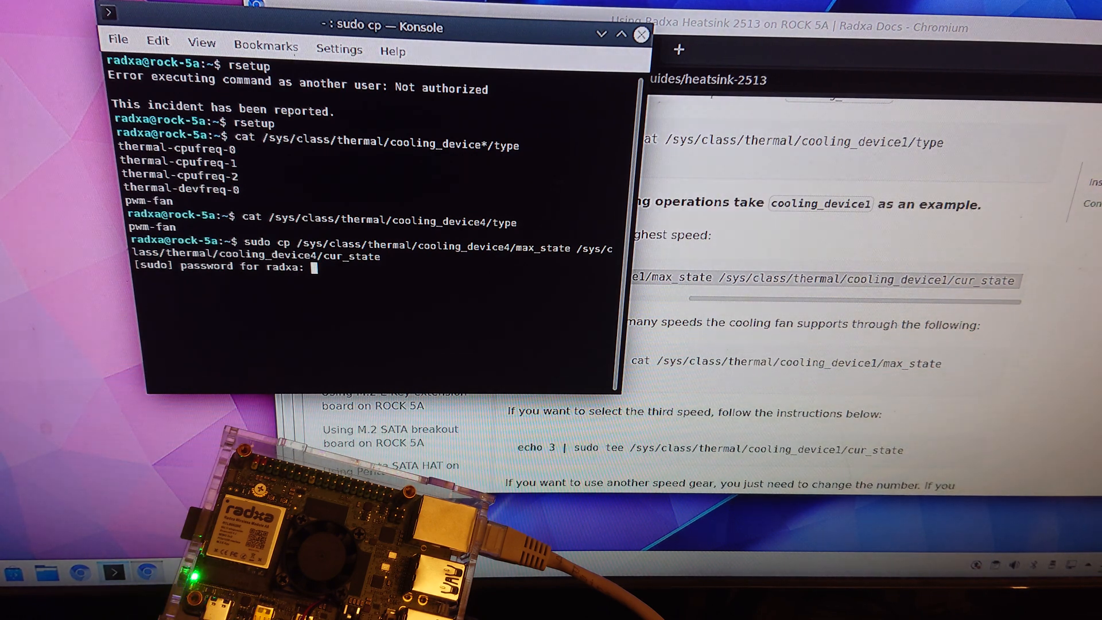
pyautogui.press('Return')
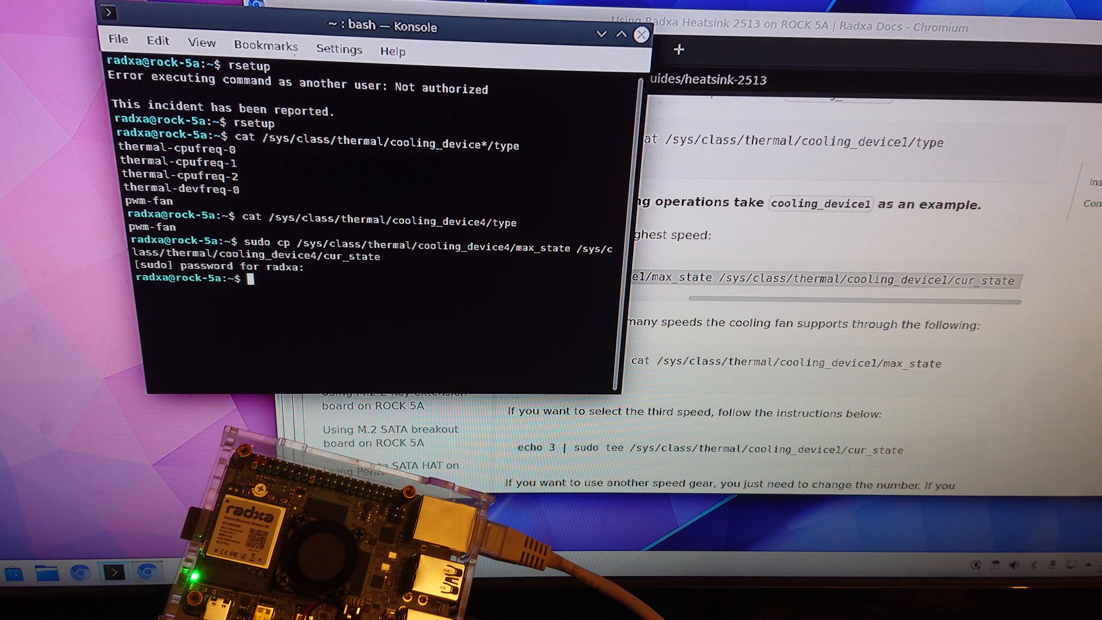